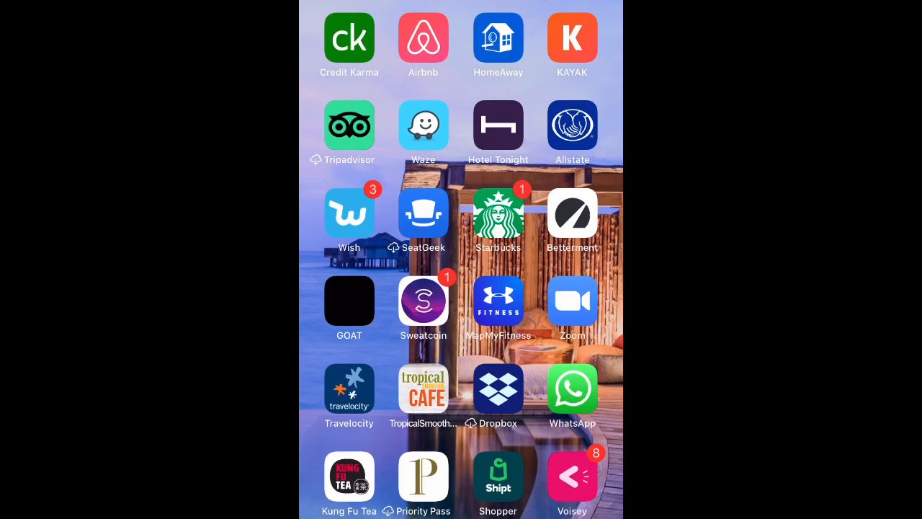
- Launch the Zoom app from the iPhone home screen
{"action": "left_click", "coordinate": [572, 301]}
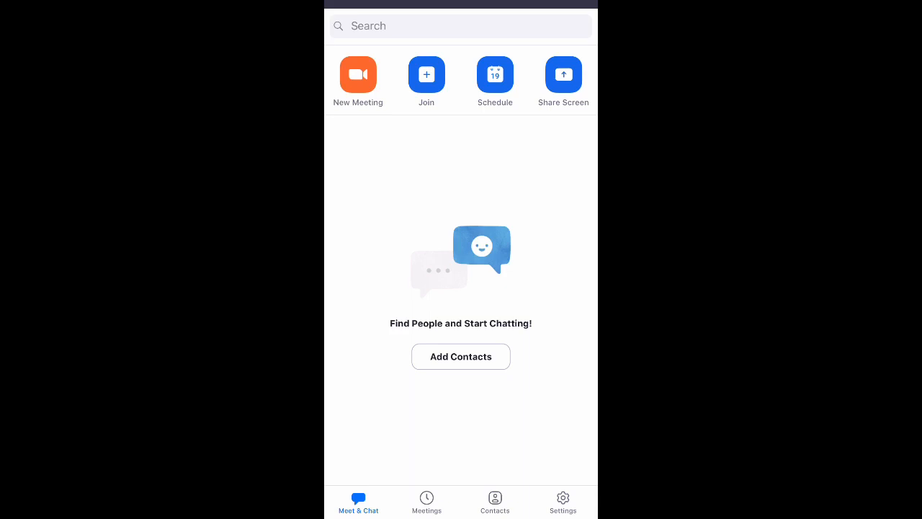
{"action": "left_click", "coordinate": [357, 75]}
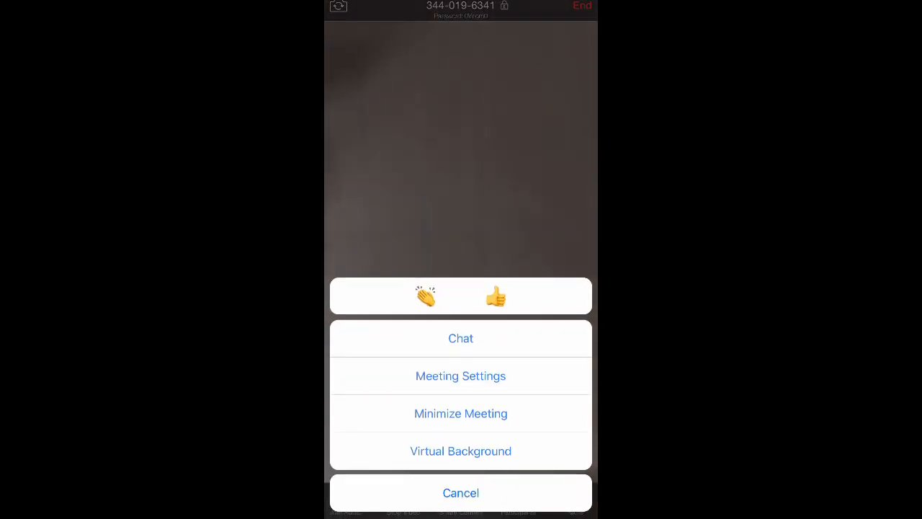
- Open the virtual background picker from the meeting's More options
{"action": "left_click", "coordinate": [460, 450]}
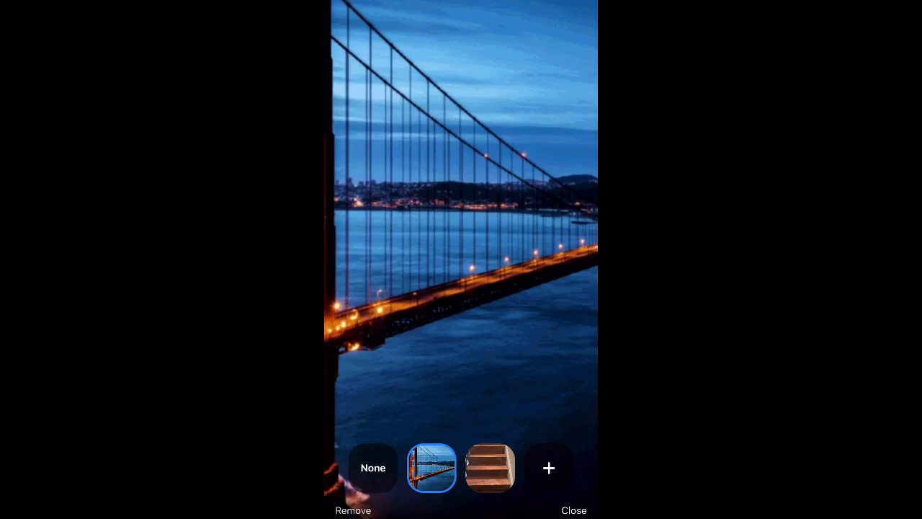